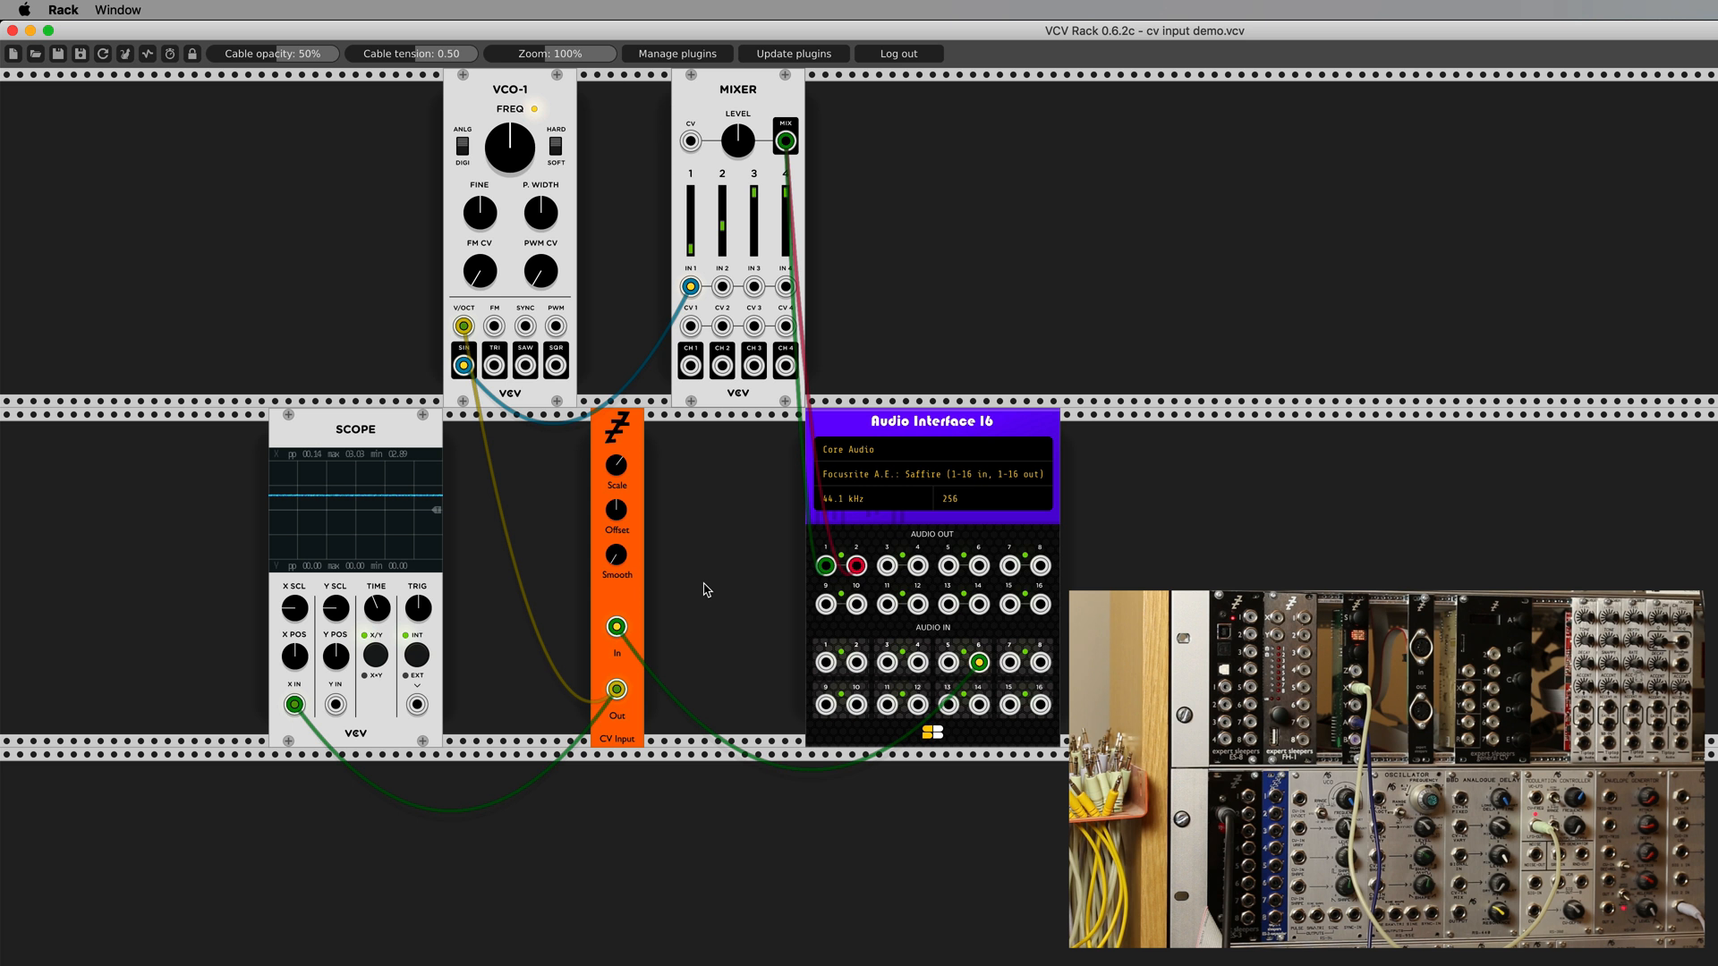
mouse_move(715, 590)
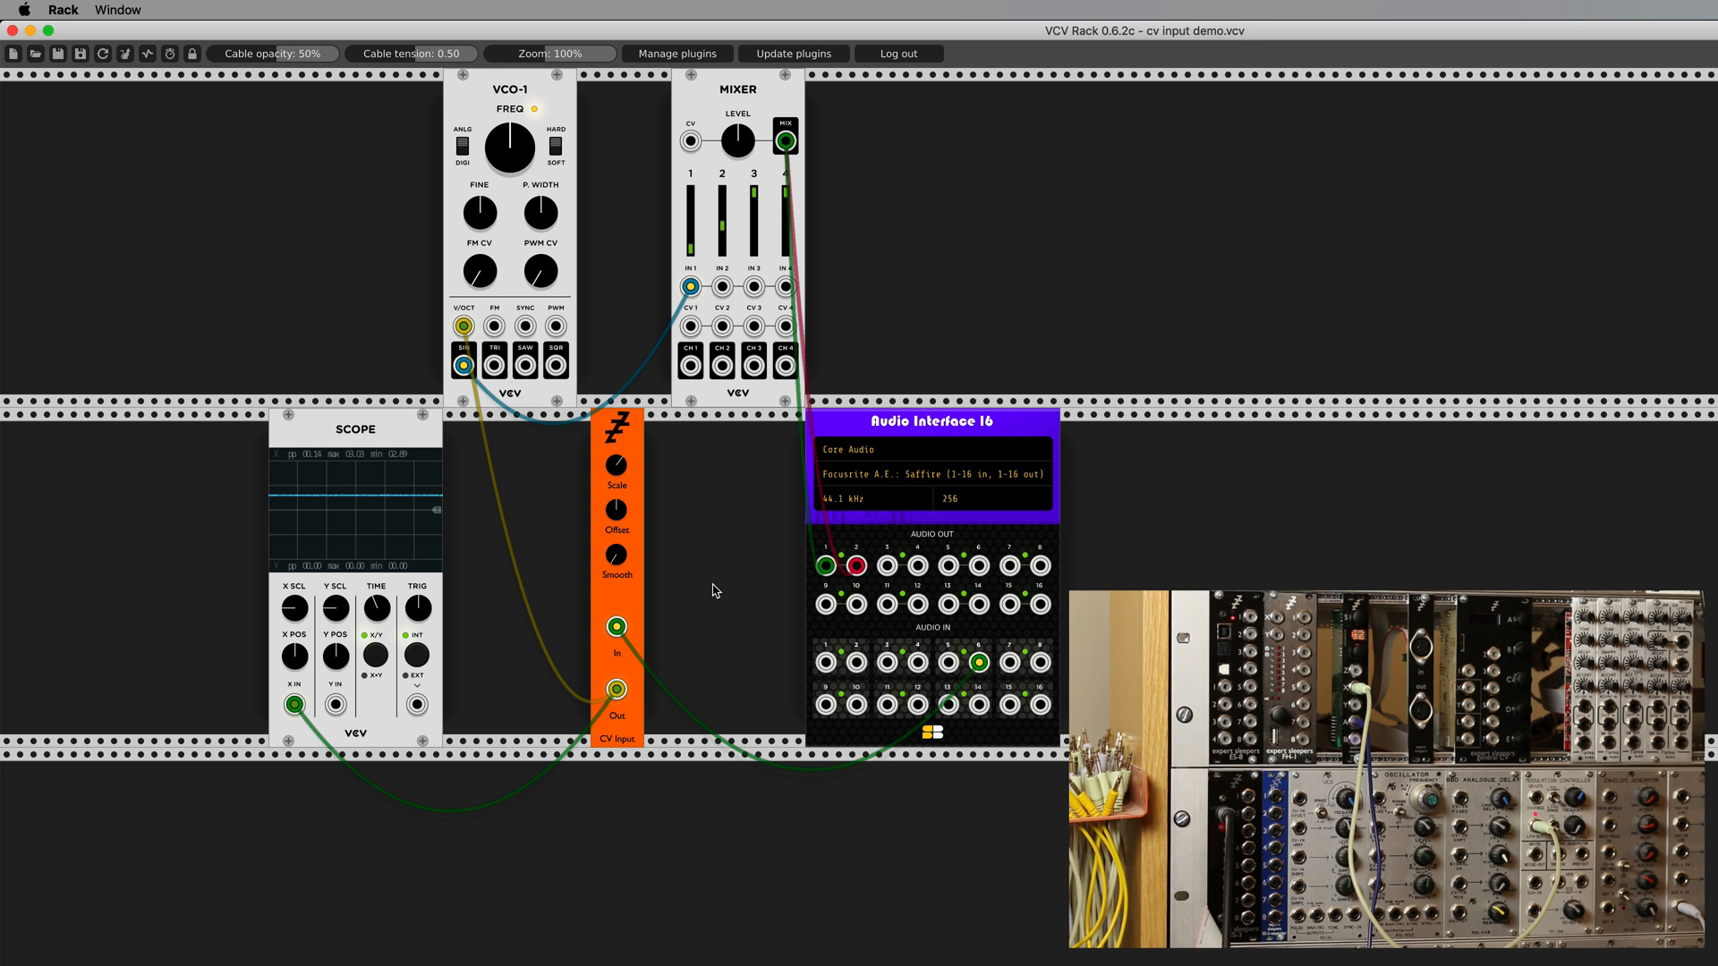
mouse_move(723, 588)
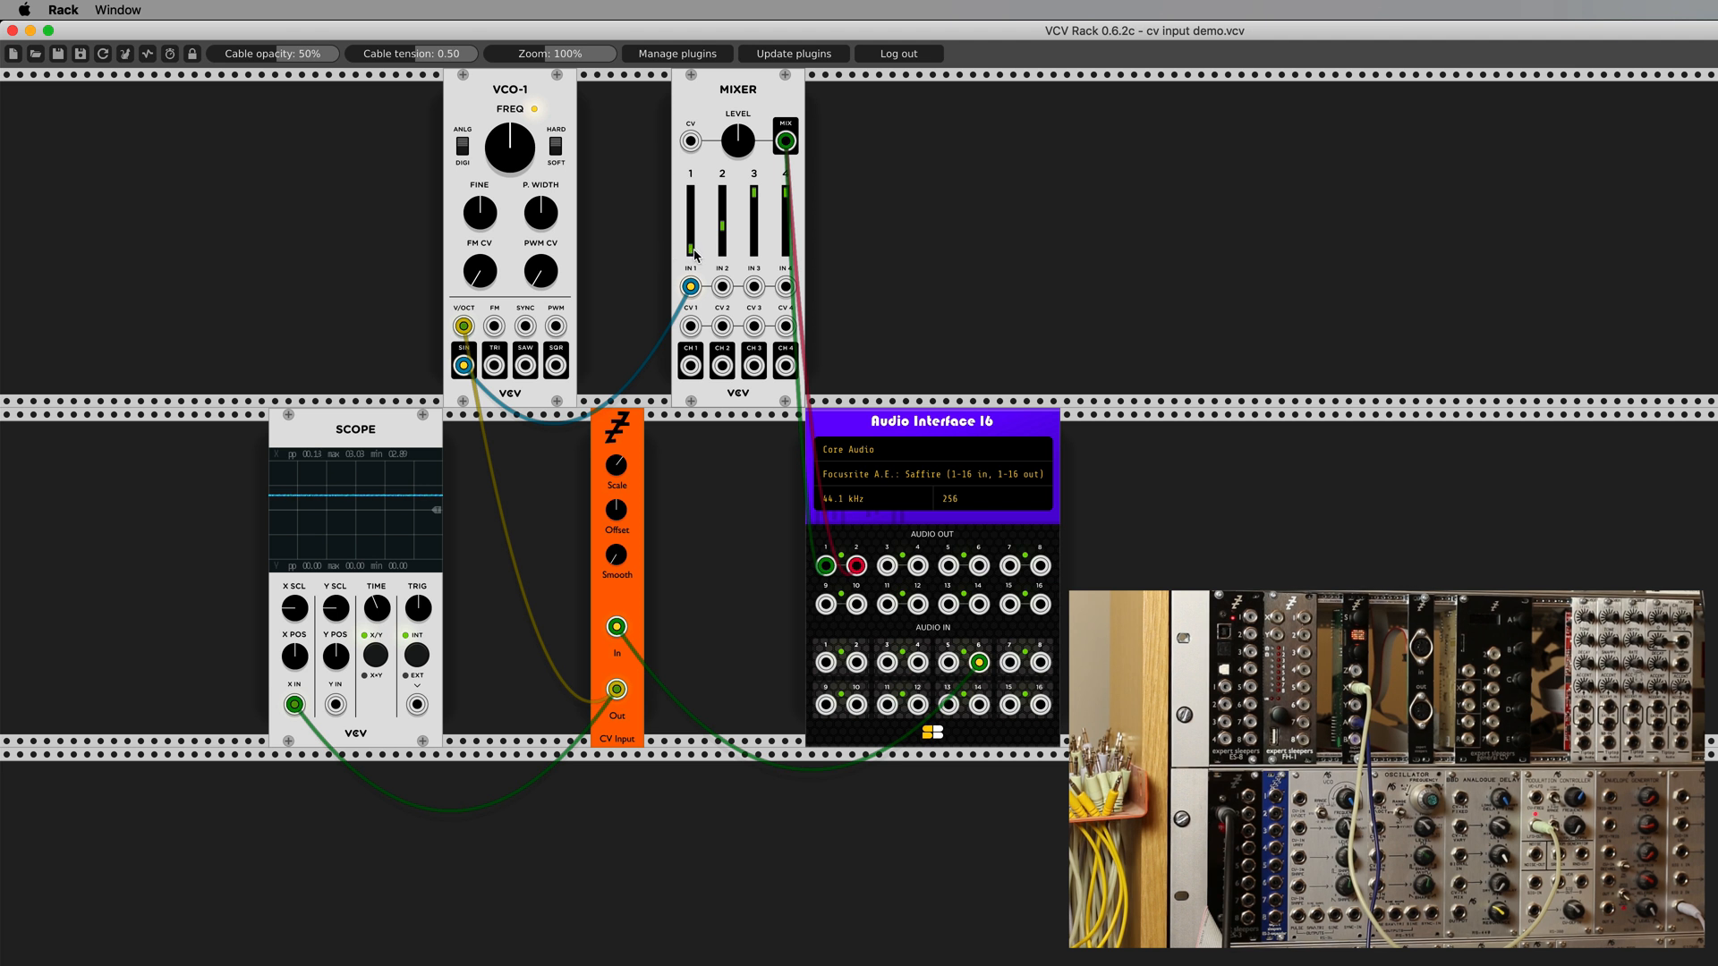
mouse_move(623, 515)
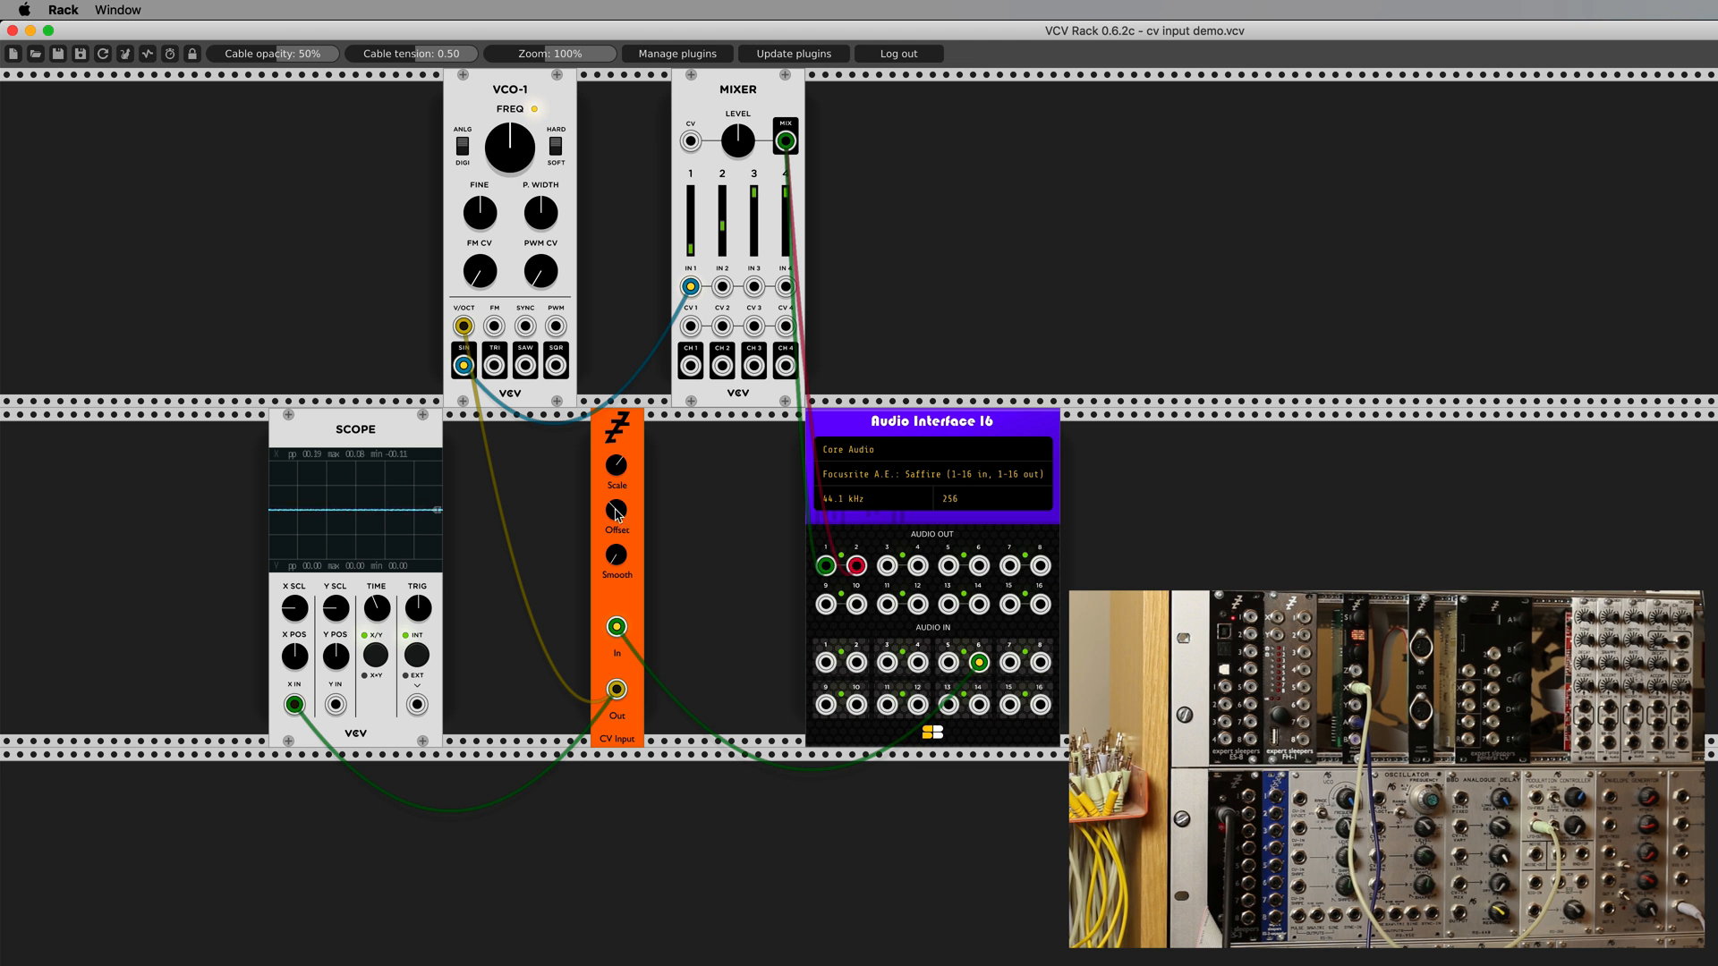
mouse_move(666, 515)
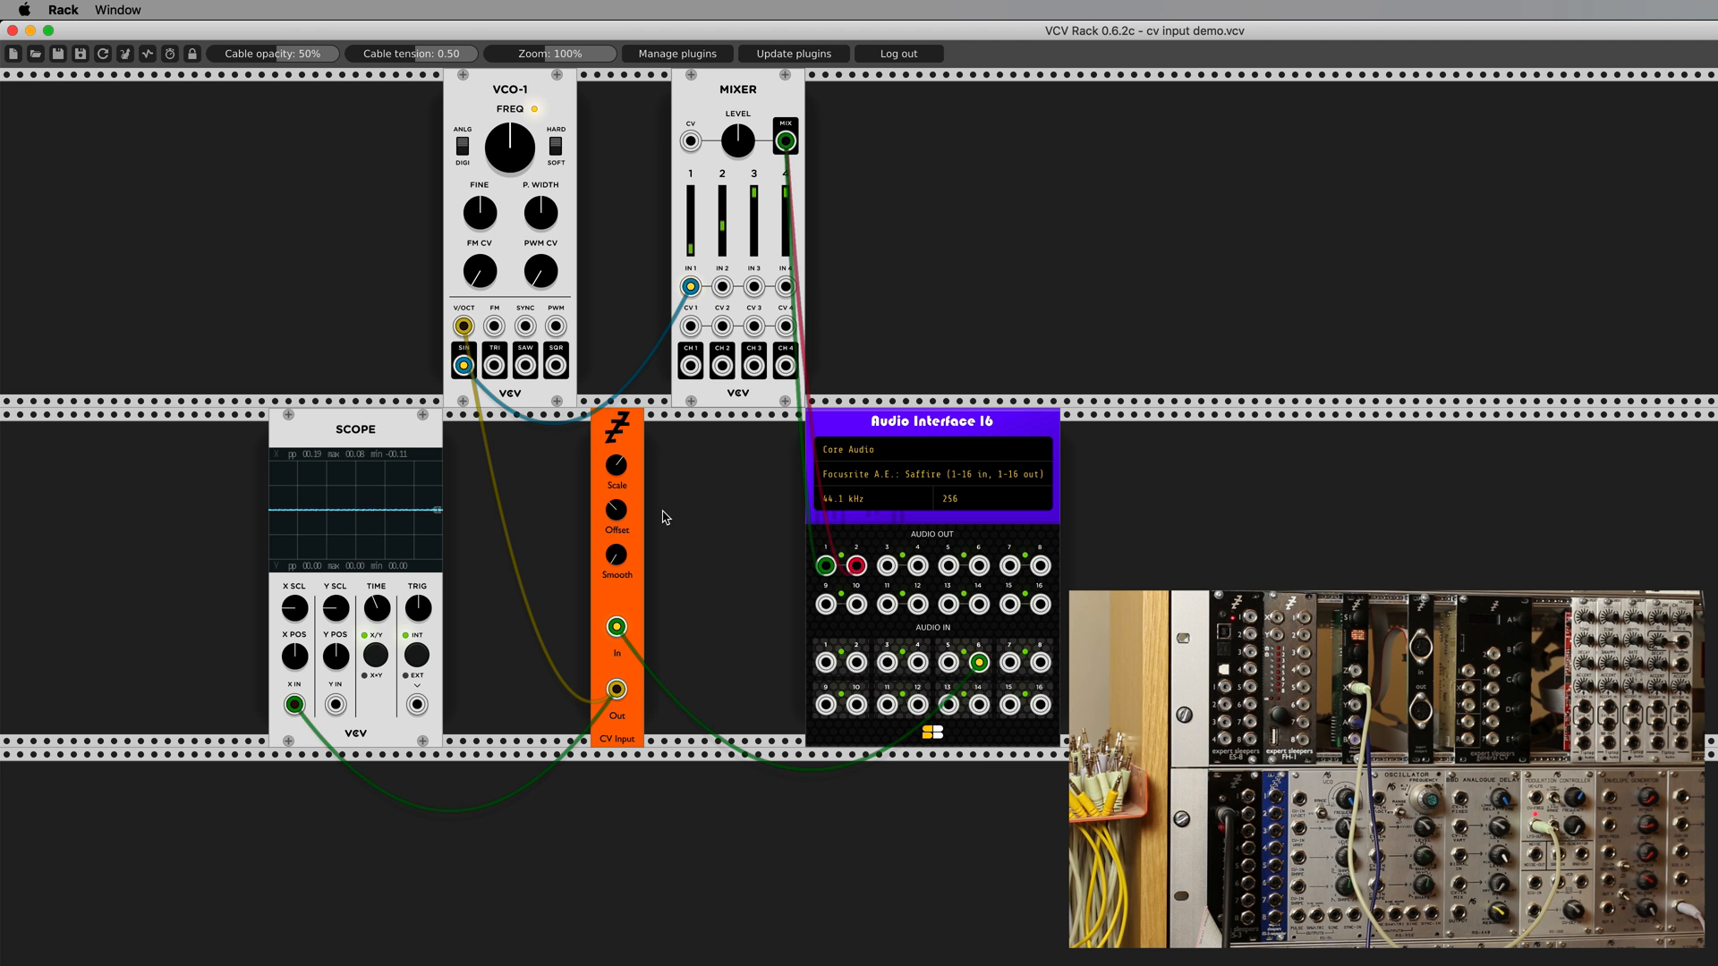